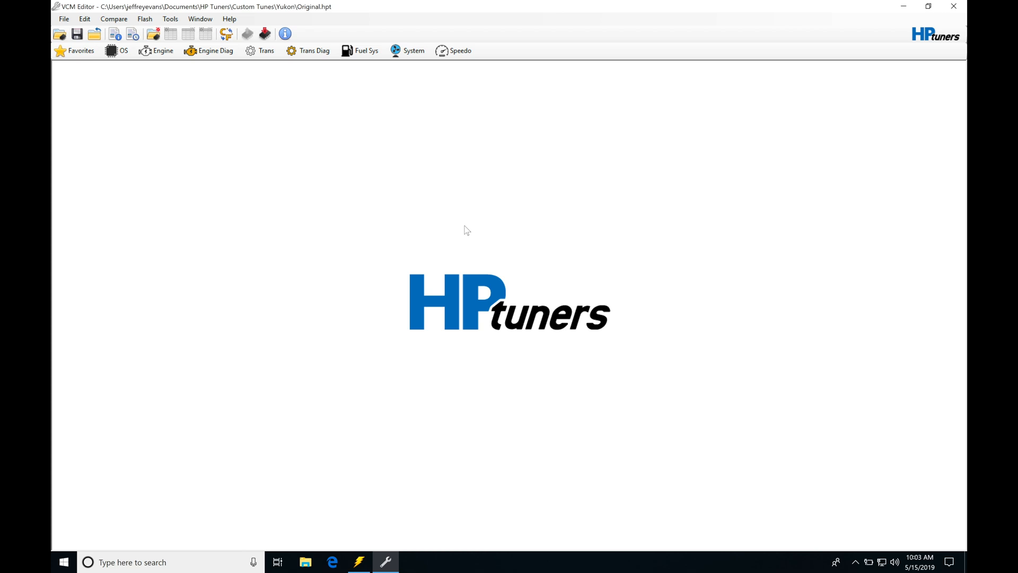
mouse_move(396, 162)
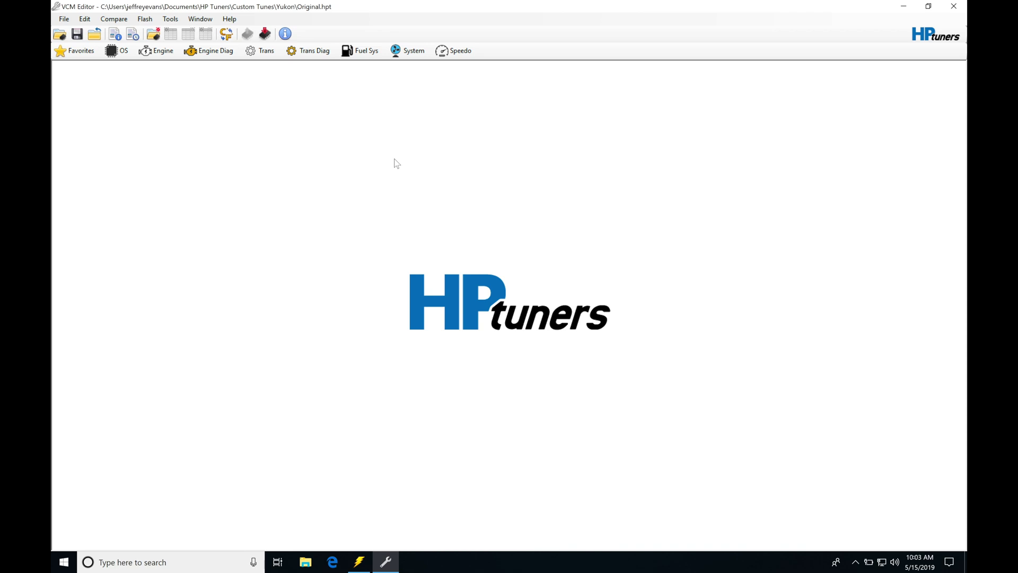
mouse_move(308, 51)
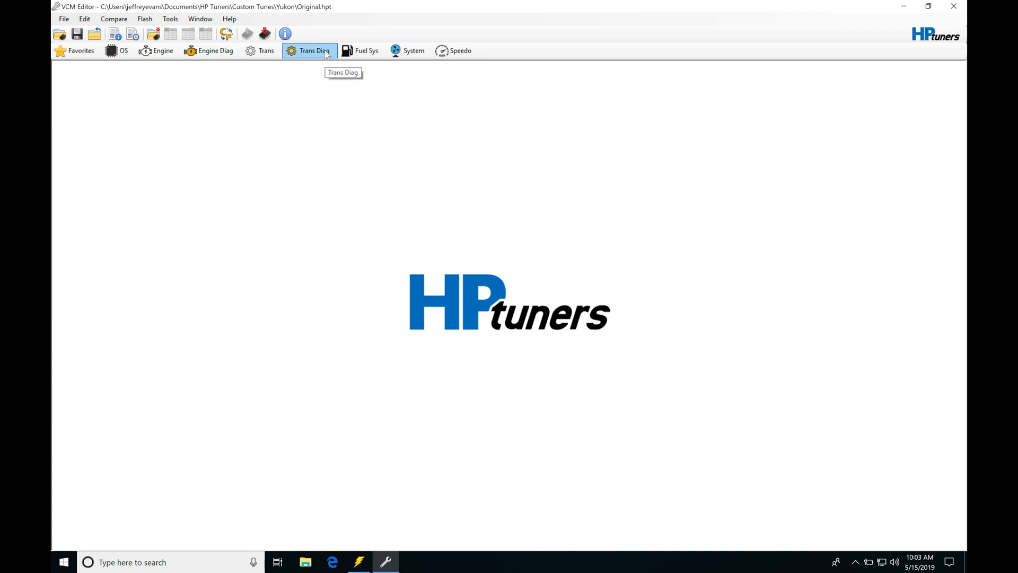
mouse_move(322, 143)
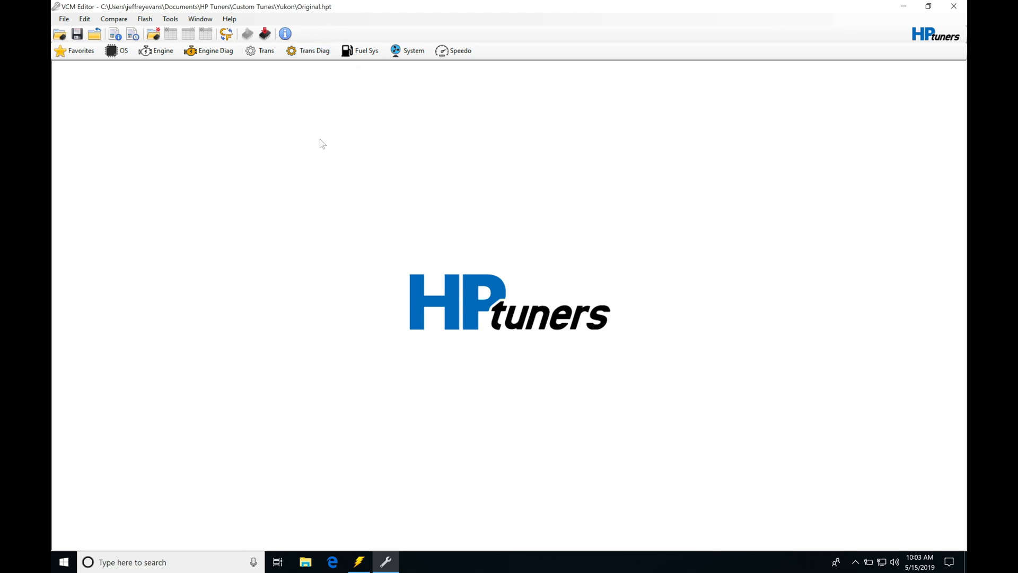
mouse_move(212, 111)
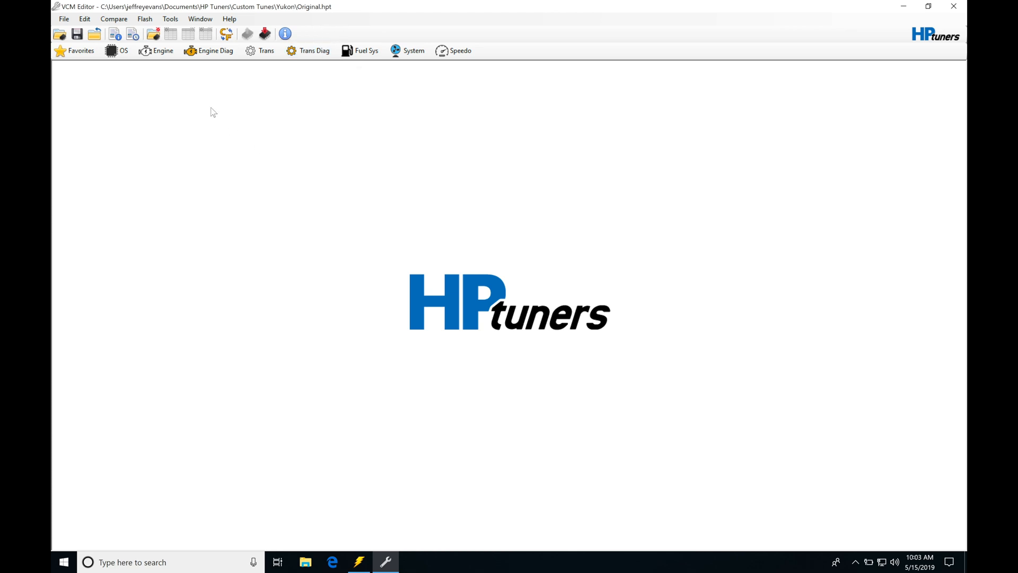
Step: View the stock MAF Airflow vs. Frequency table as a curve under Engine > Airflow, then close it
click(157, 51)
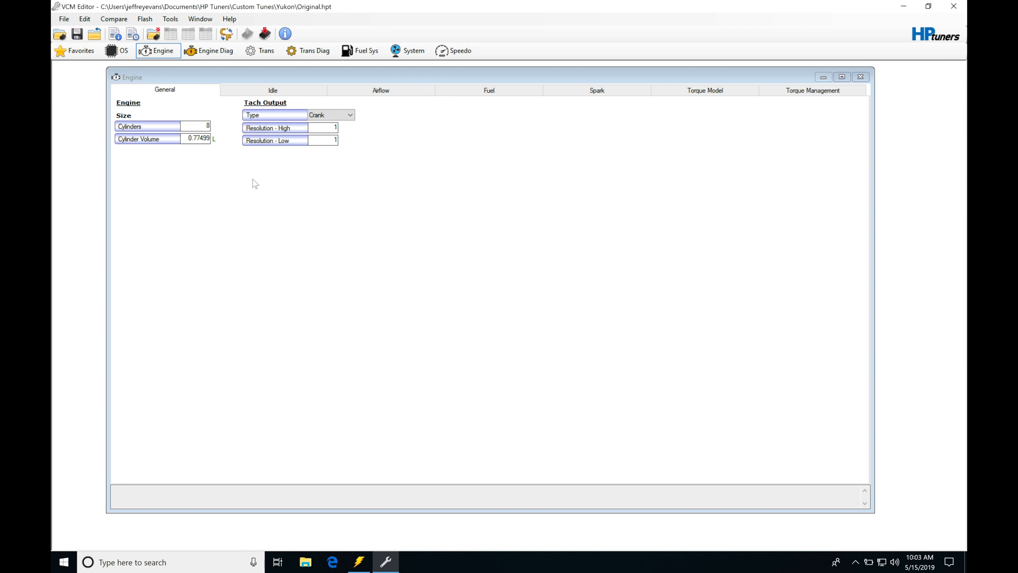
click(380, 89)
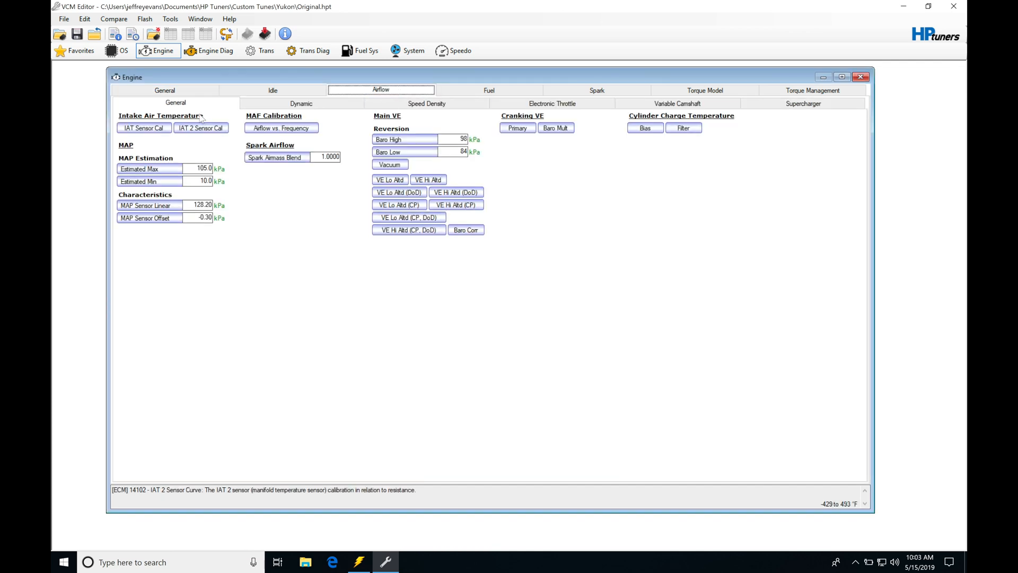
click(281, 128)
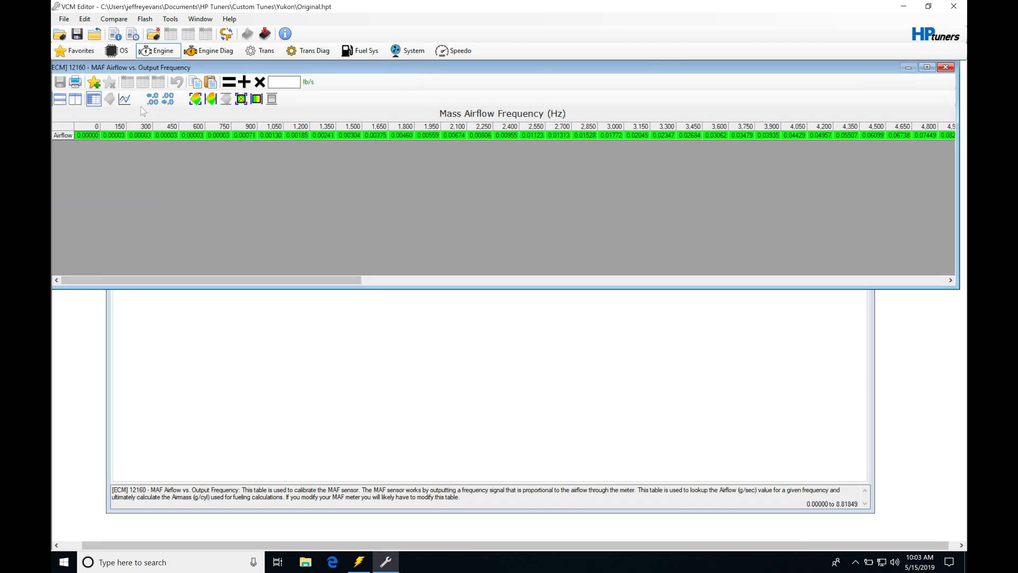
click(123, 99)
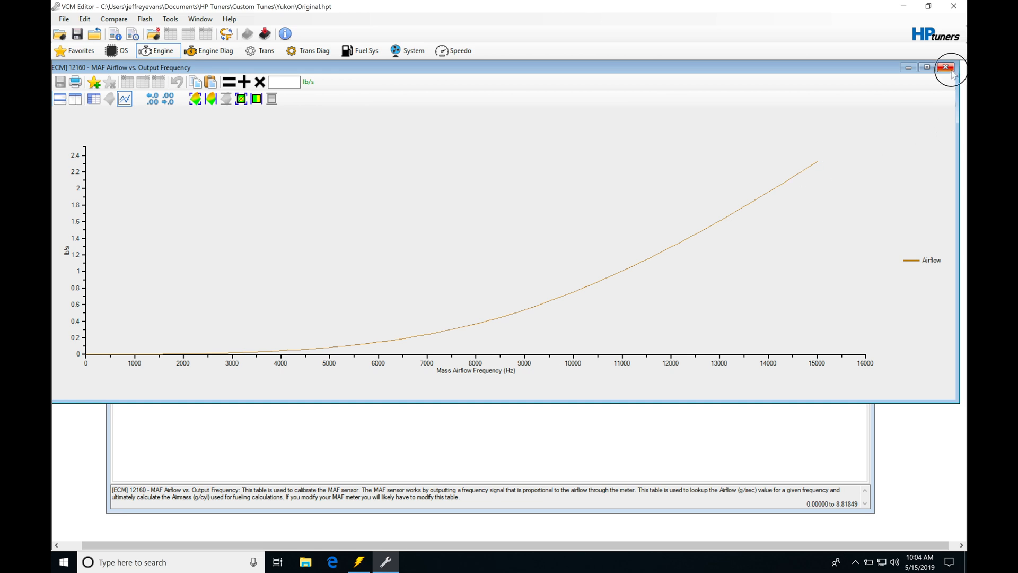
click(945, 66)
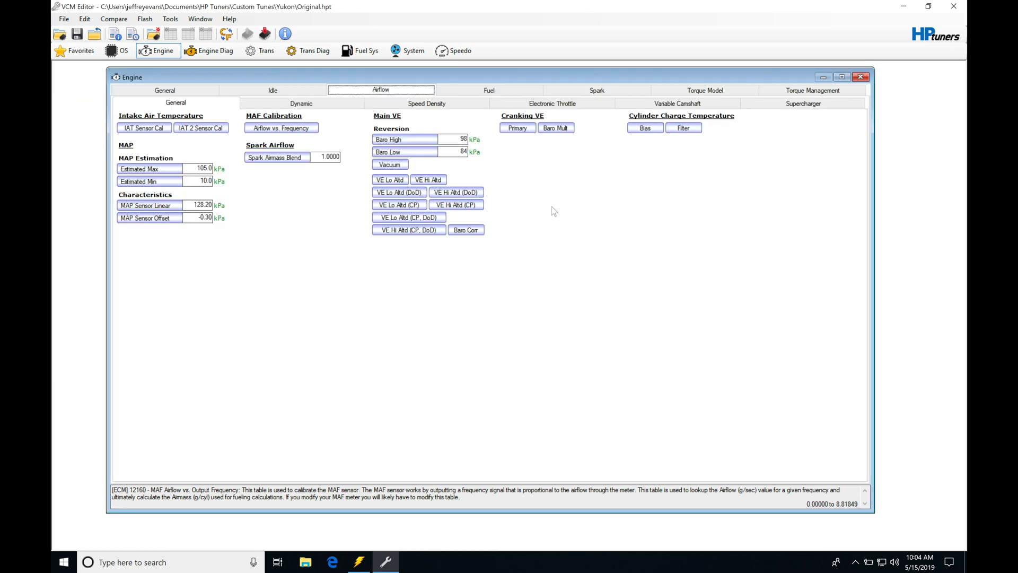
Step: Bring VCM Scanner to the front with its channel list, spark table and chart
click(359, 561)
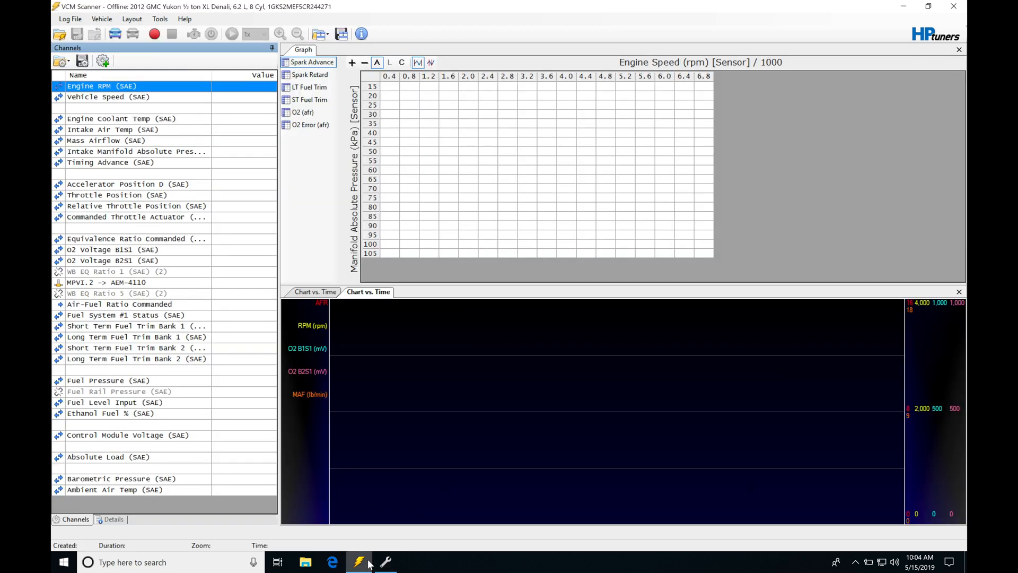
mouse_move(186, 78)
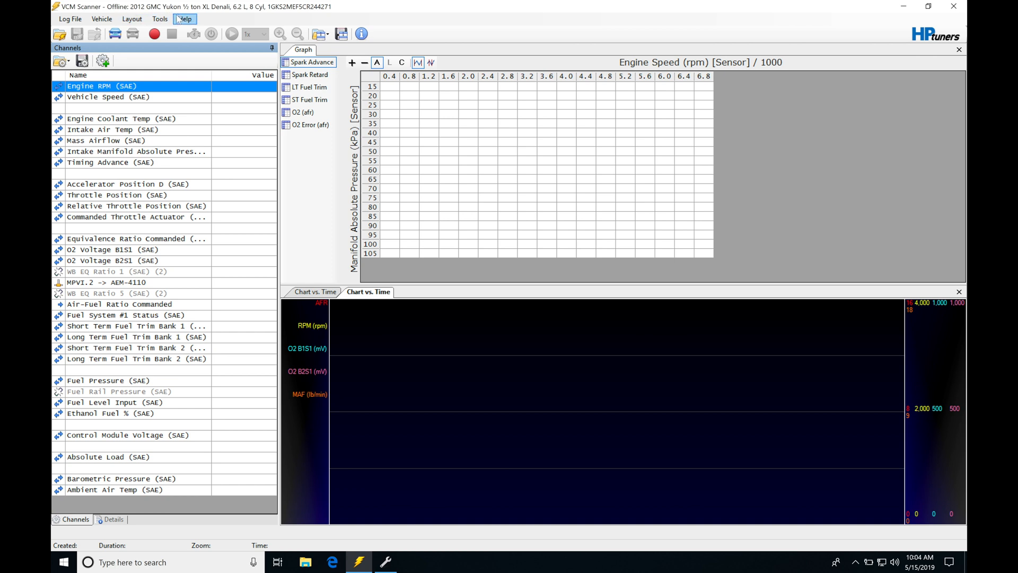
mouse_move(172, 34)
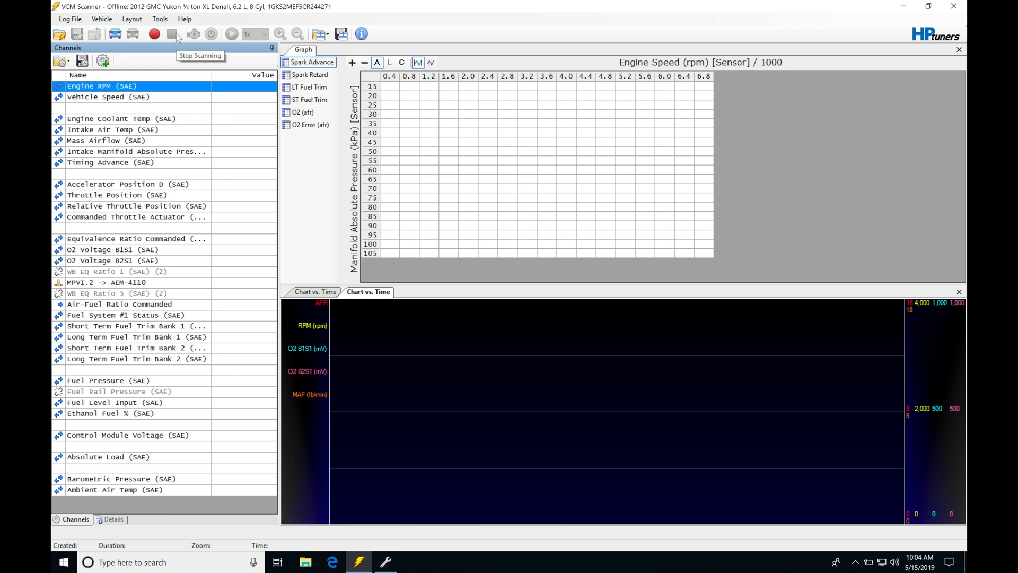
mouse_move(160, 59)
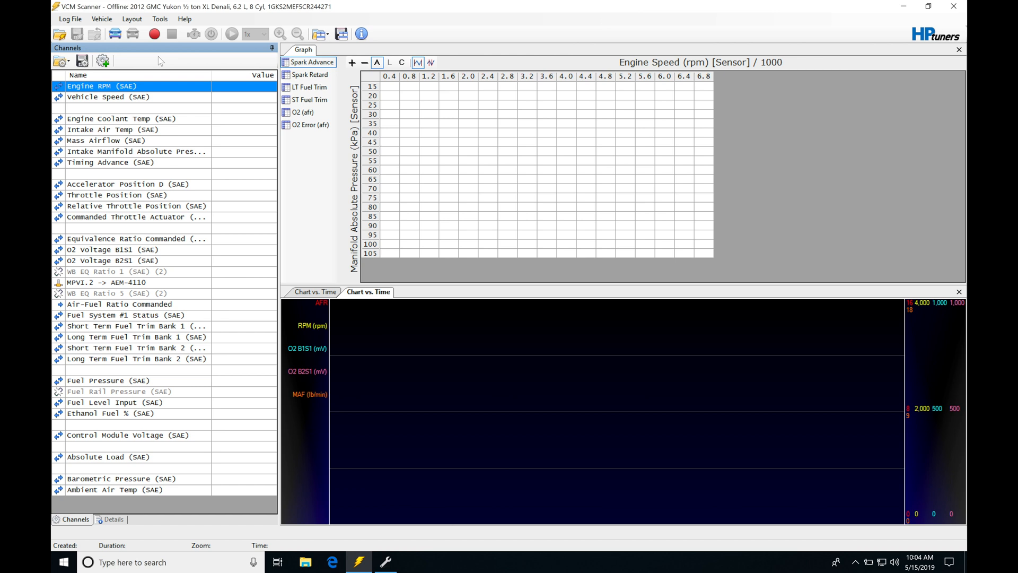
mouse_move(162, 249)
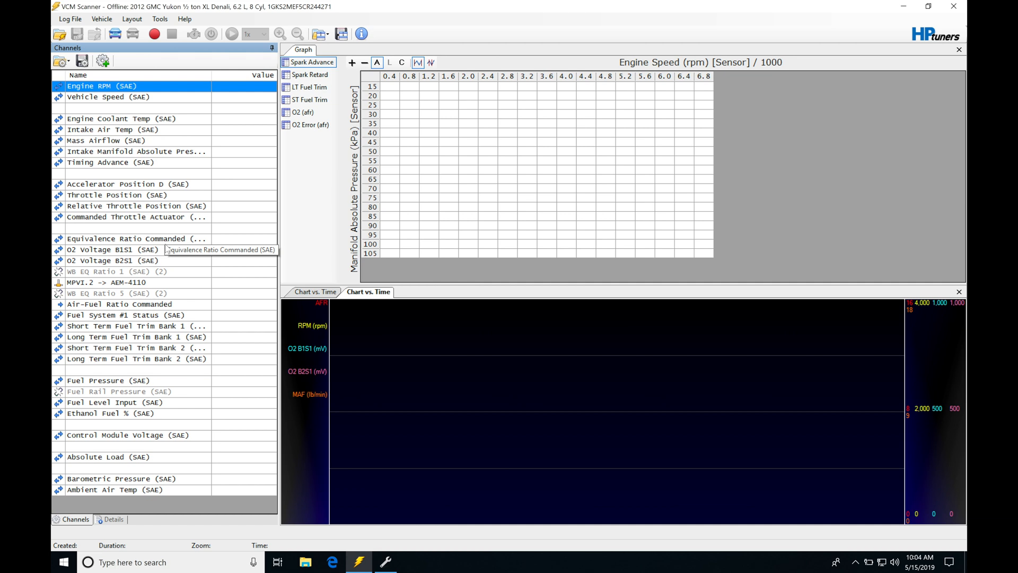
mouse_move(165, 249)
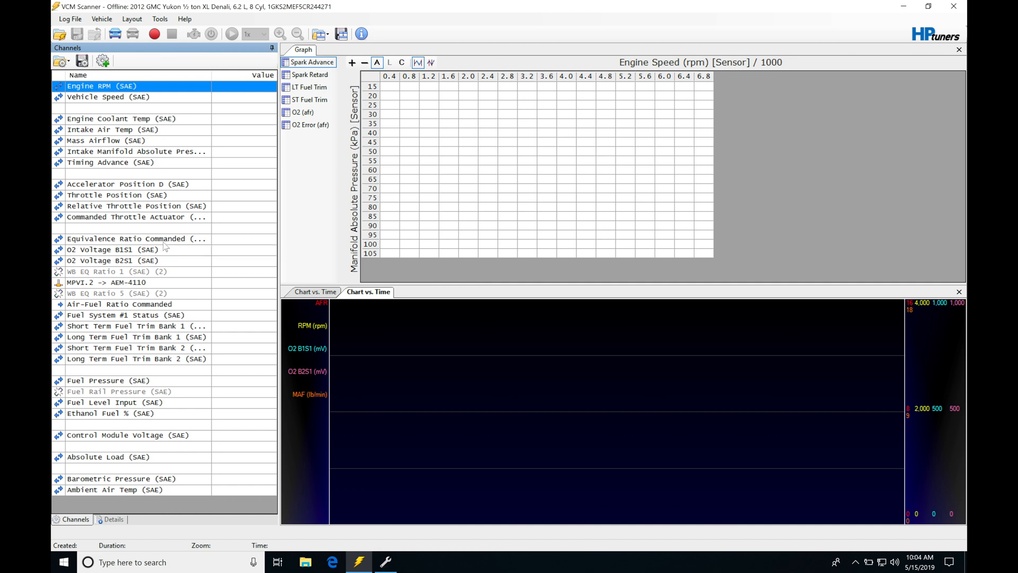
mouse_move(176, 254)
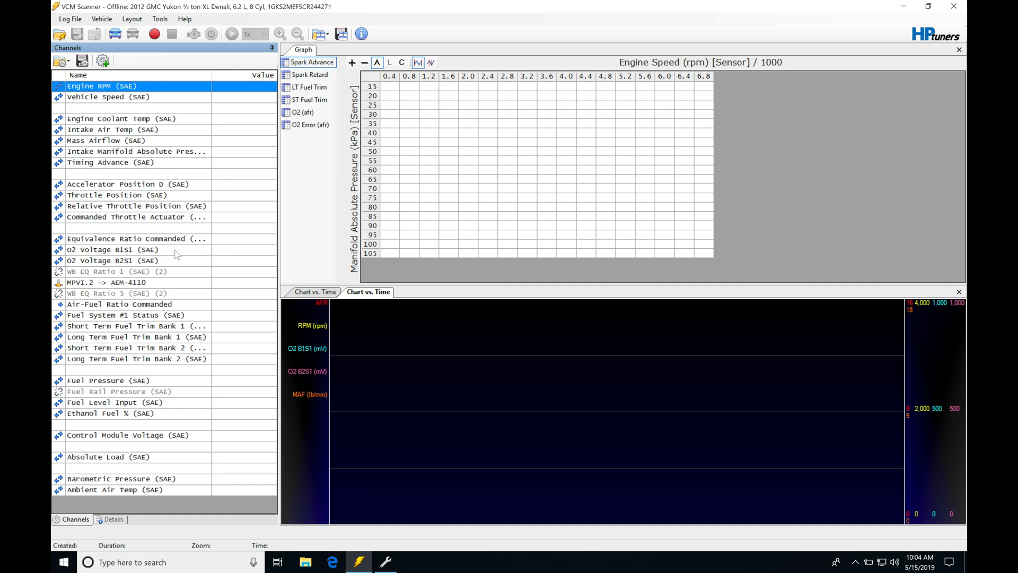
mouse_move(164, 278)
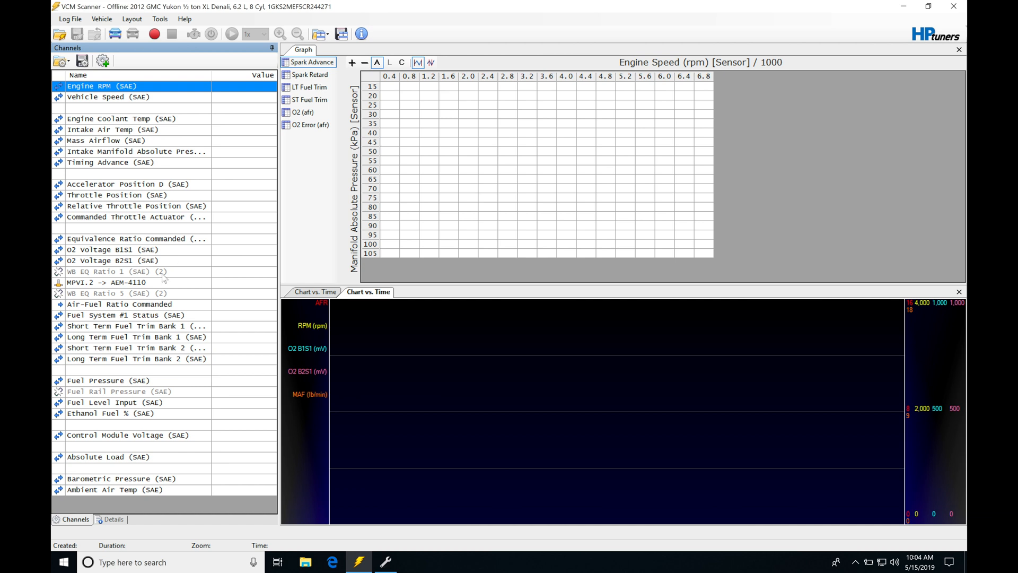
click(120, 304)
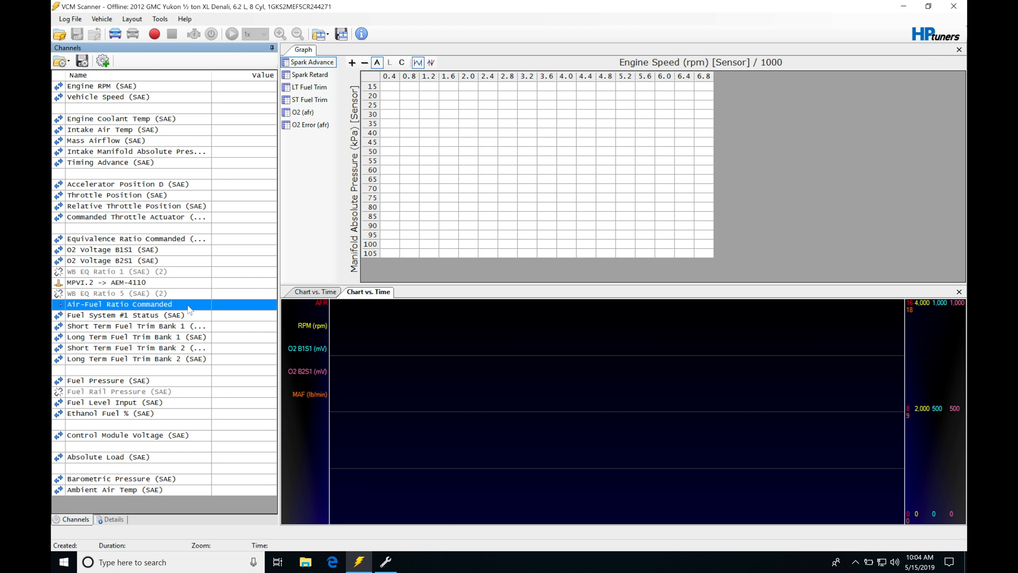
mouse_move(348, 393)
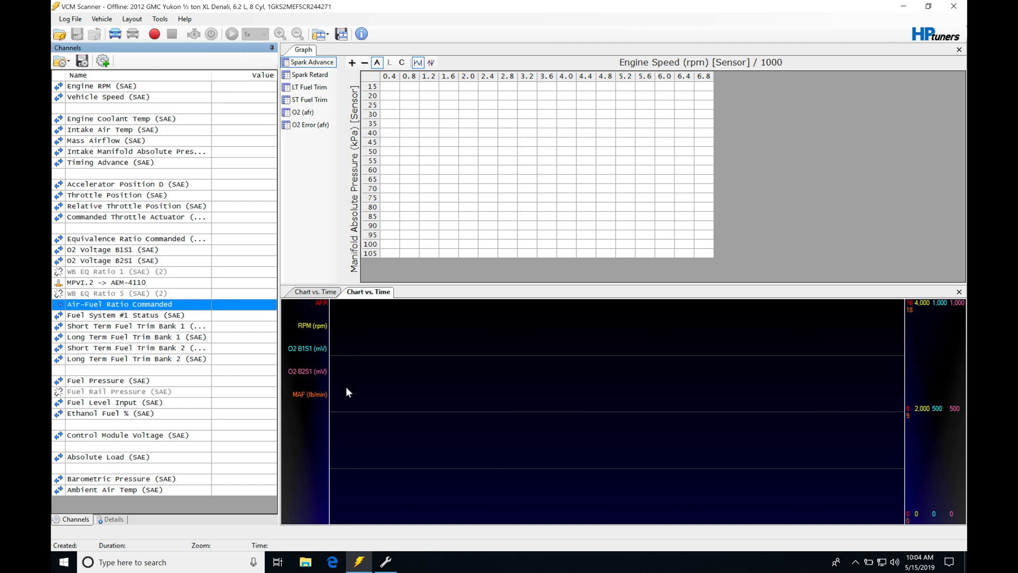
mouse_move(326, 364)
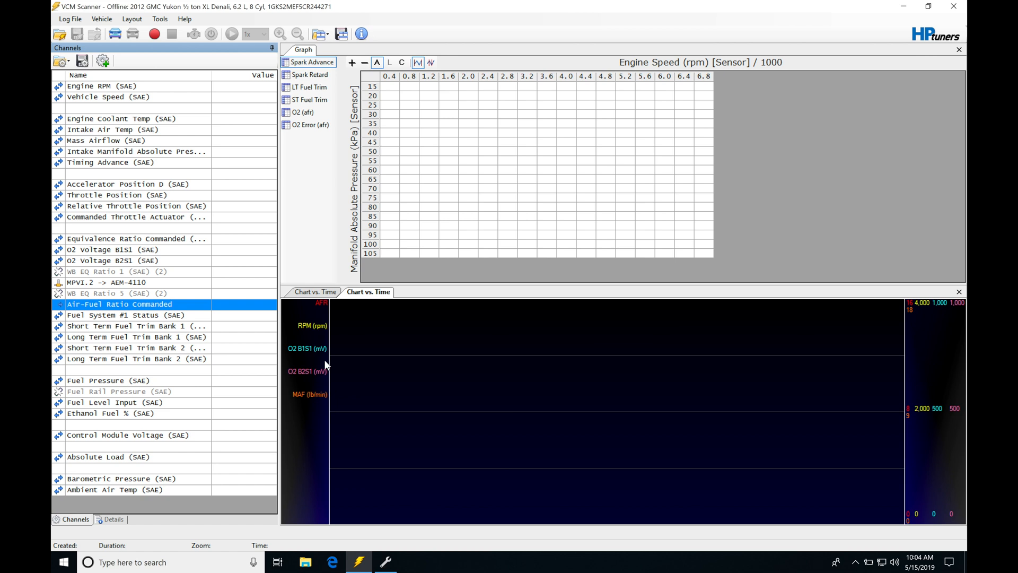
mouse_move(312, 406)
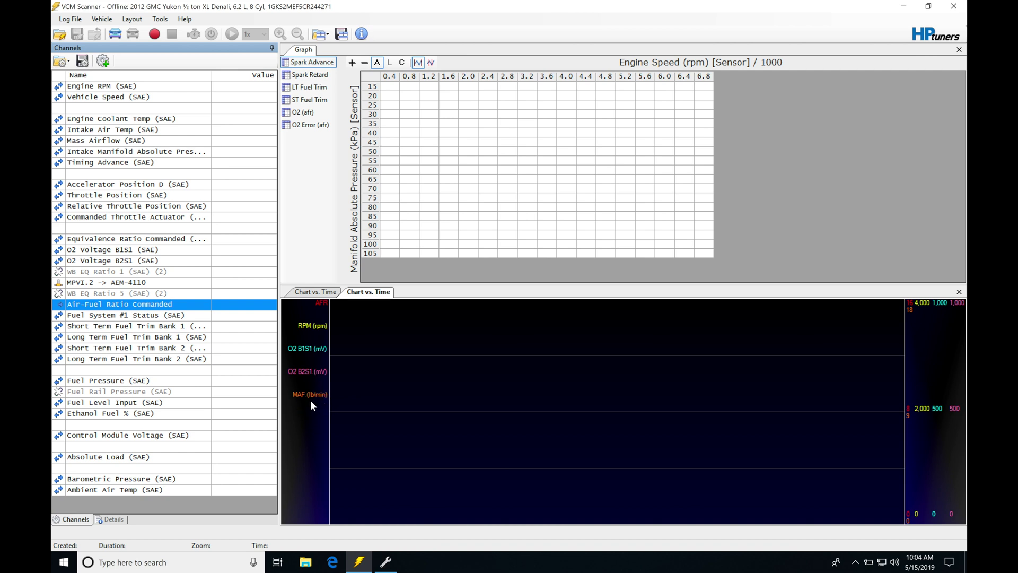
mouse_move(319, 315)
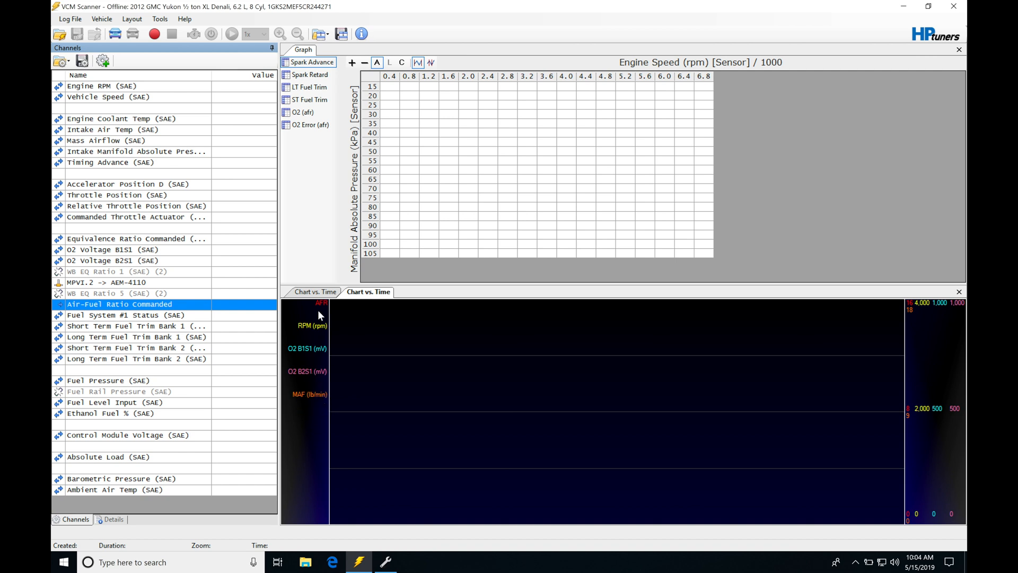
mouse_move(499, 420)
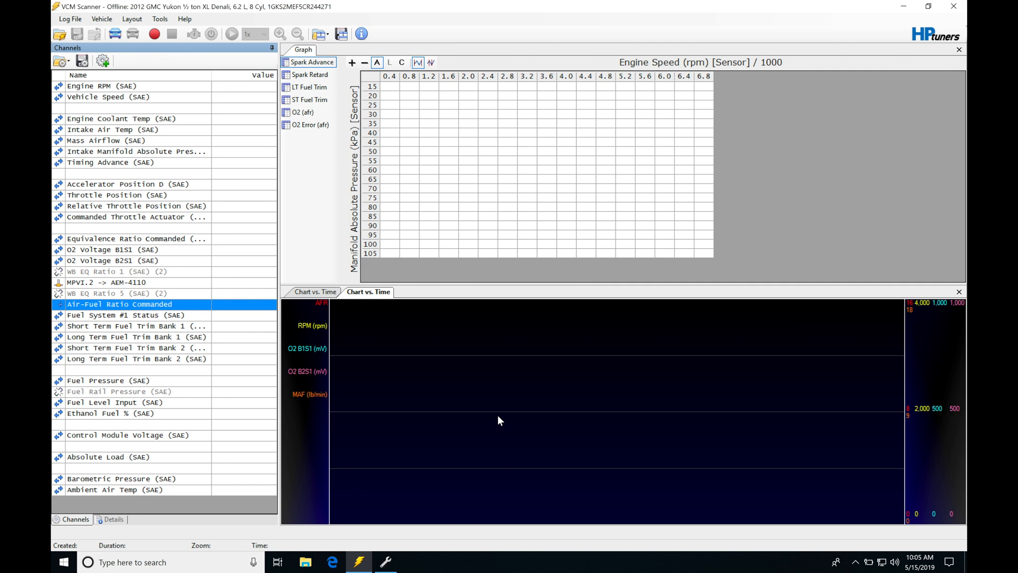
mouse_move(381, 386)
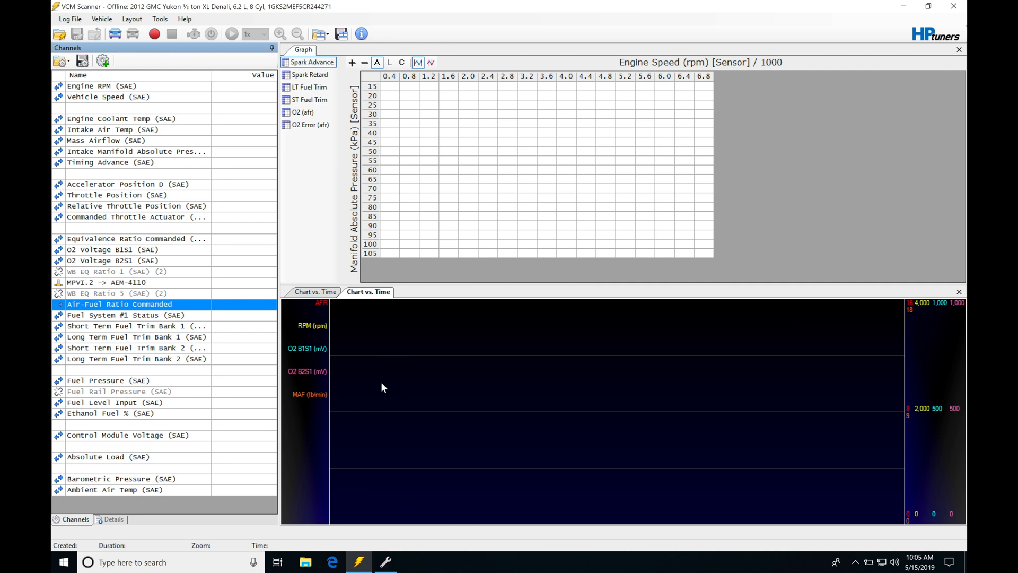